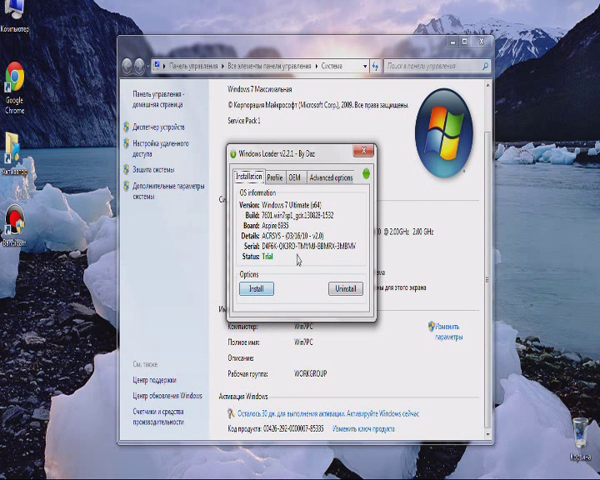
# Step: Start Windows Loader's activation install on the Windows 7 Ultimate trial system
pyautogui.click(252, 291)
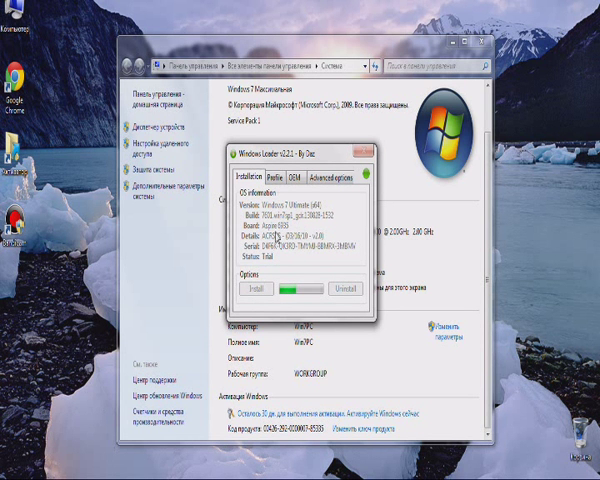
pyautogui.moveTo(313, 257)
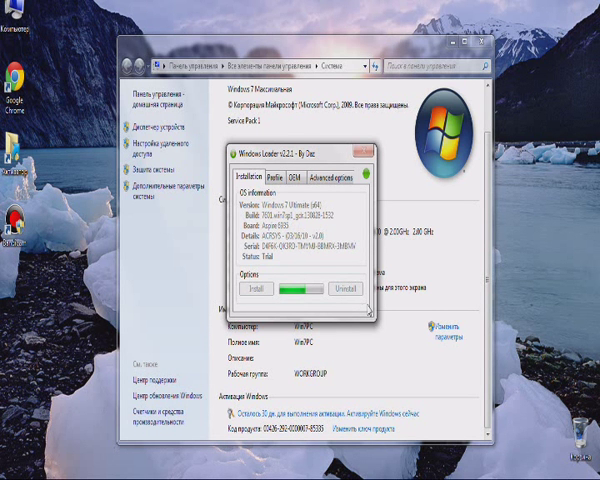
pyautogui.moveTo(357, 315)
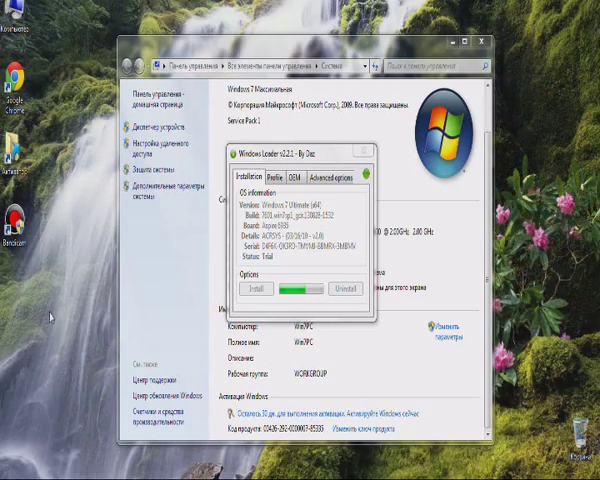
pyautogui.rightClick(60, 313)
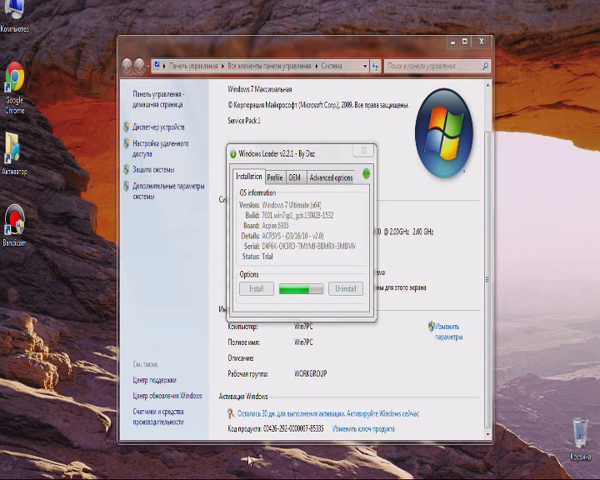
# Step: Bring up the System window and scroll to Windows Activation showing the genuine badge
pyautogui.click(263, 291)
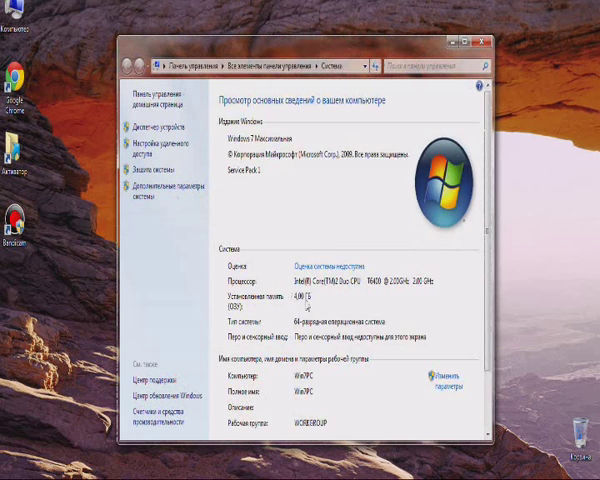
pyautogui.scroll(-3)
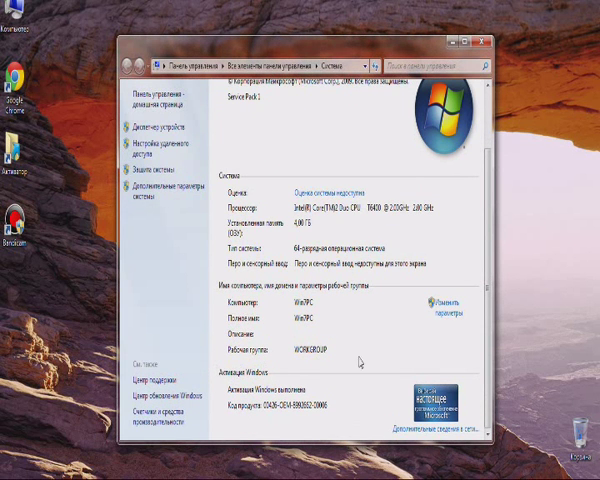